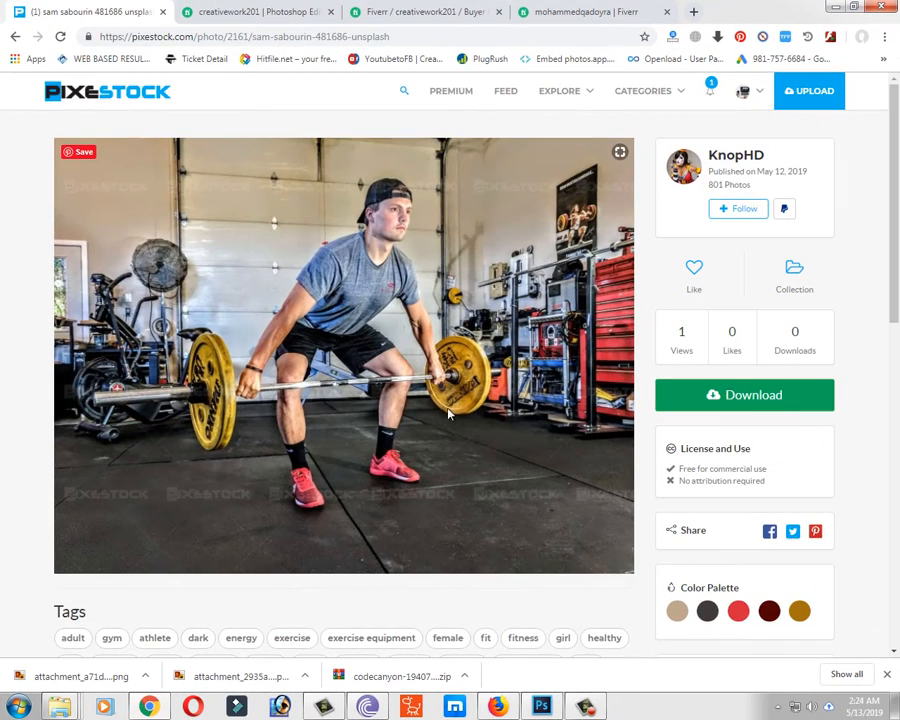
Download the Pixestock deadlift photo to the Desktop and open it for editing
left_click(744, 394)
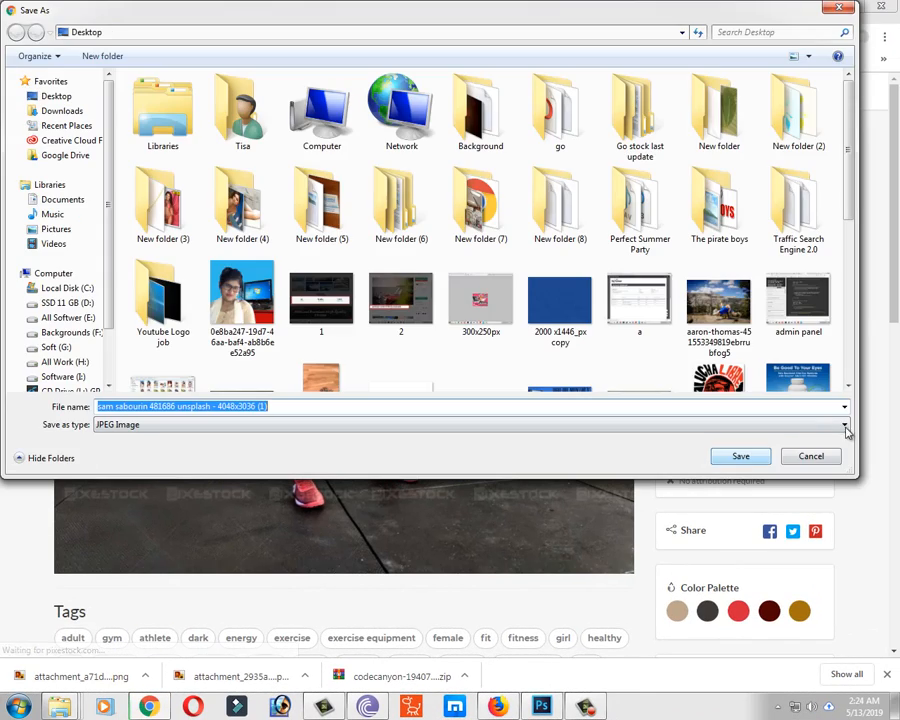
left_click(740, 456)
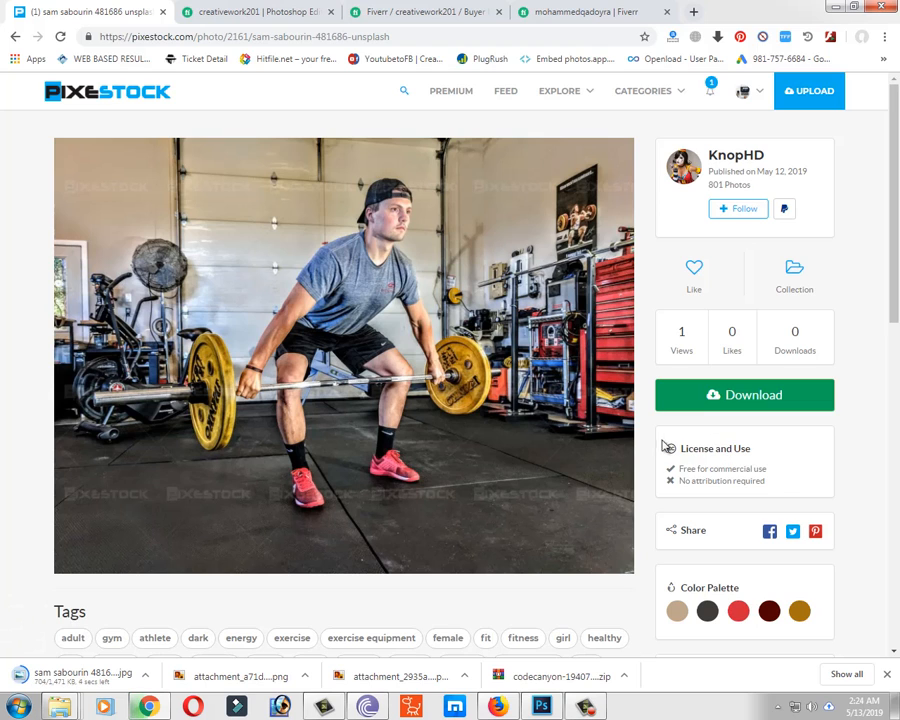
mouse_move(544, 442)
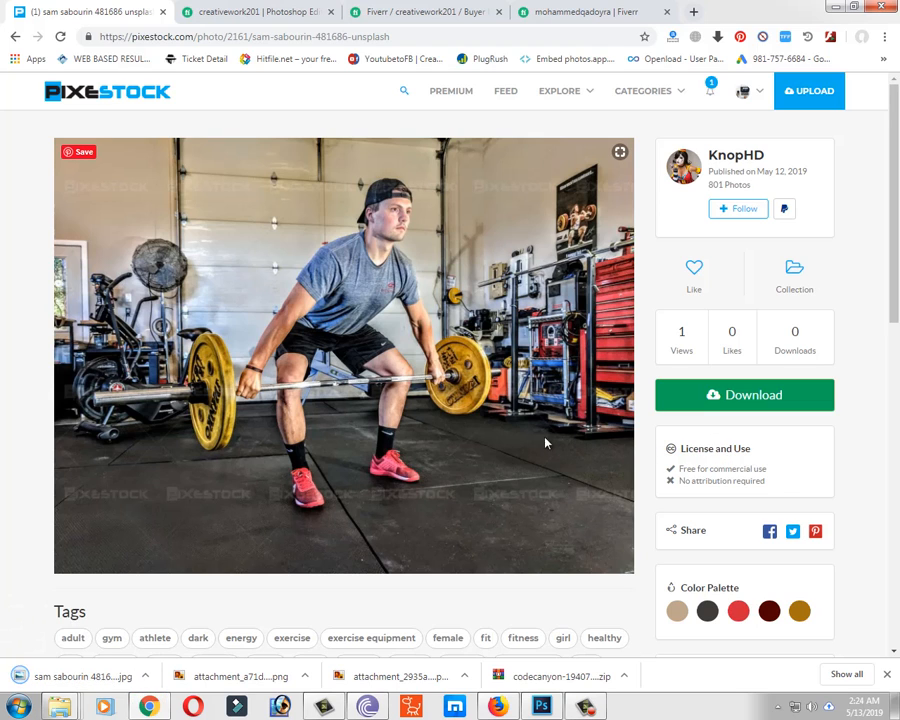
left_click(556, 704)
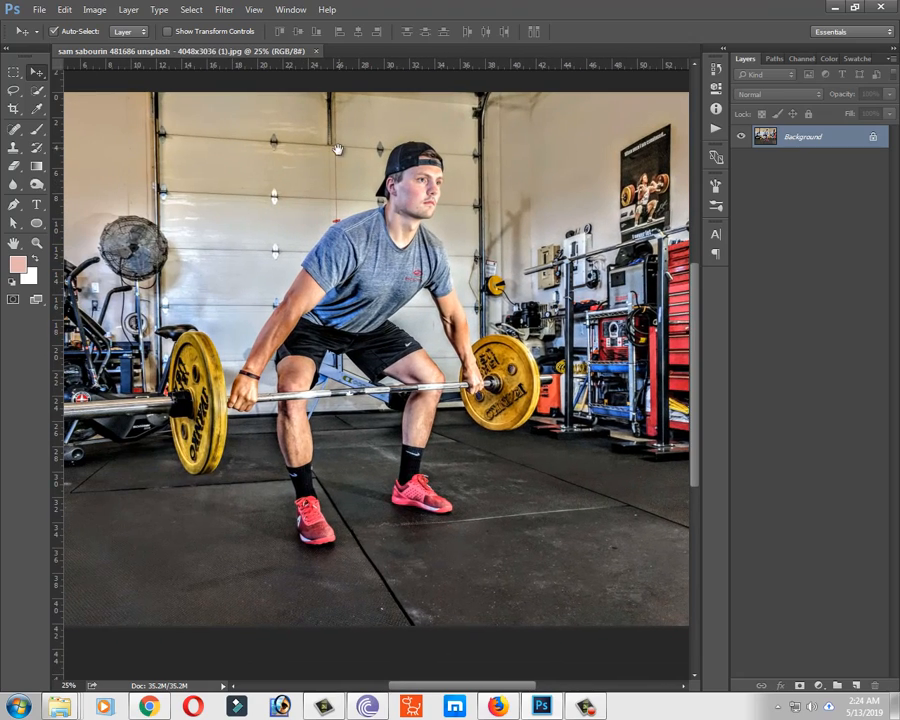
Launch the Camera Raw Filter on the deadlift photo from the Filter menu
left_click(216, 12)
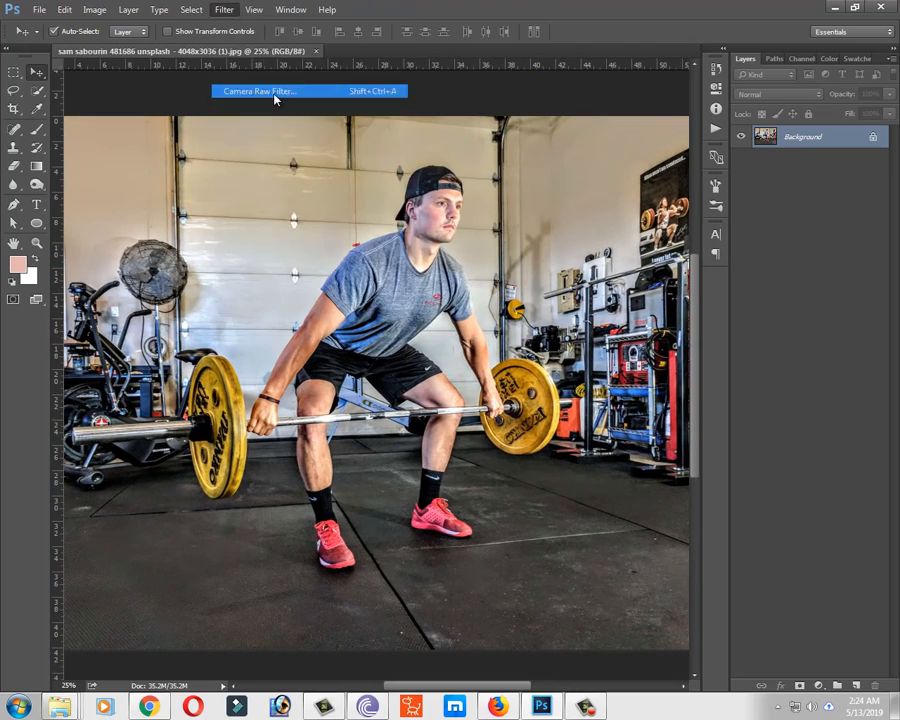
left_click(264, 92)
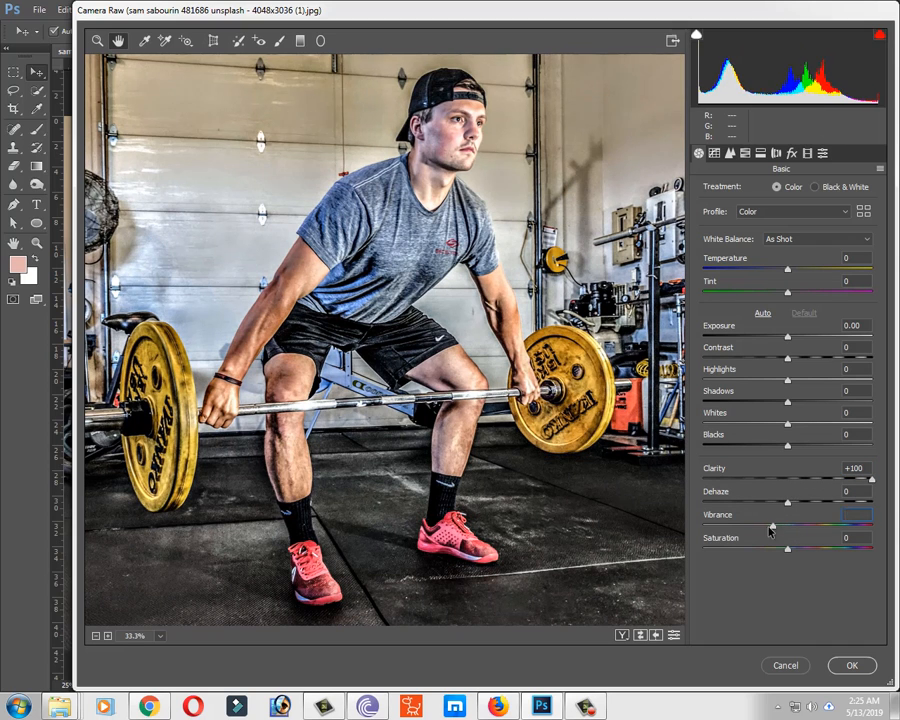
Set Vibrance to +100, pull Saturation down and raise the Highlights
left_click_drag(786, 524, 872, 524)
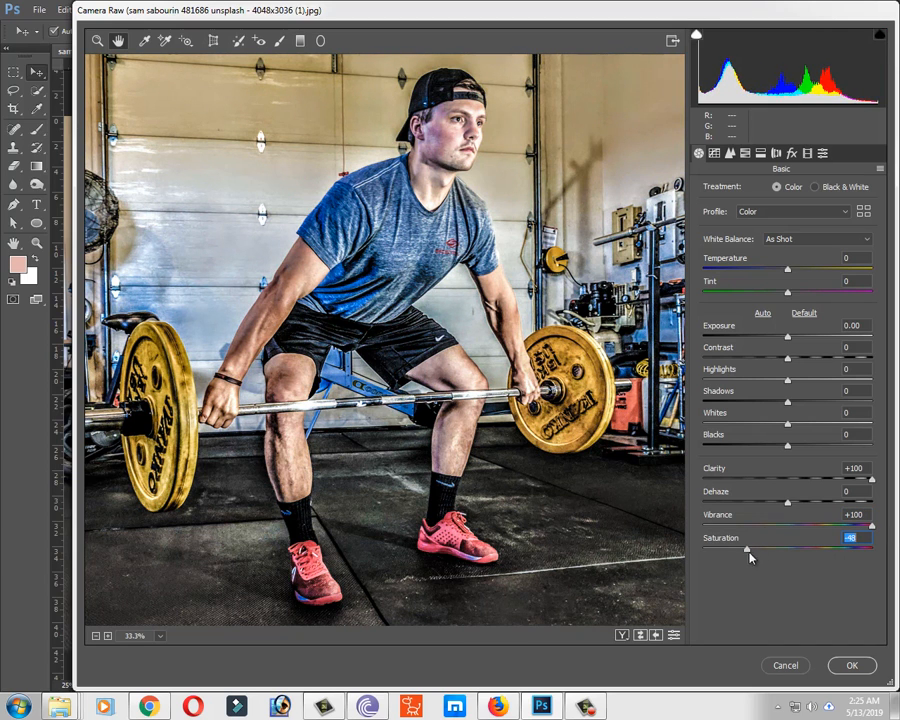
left_click_drag(748, 552, 760, 552)
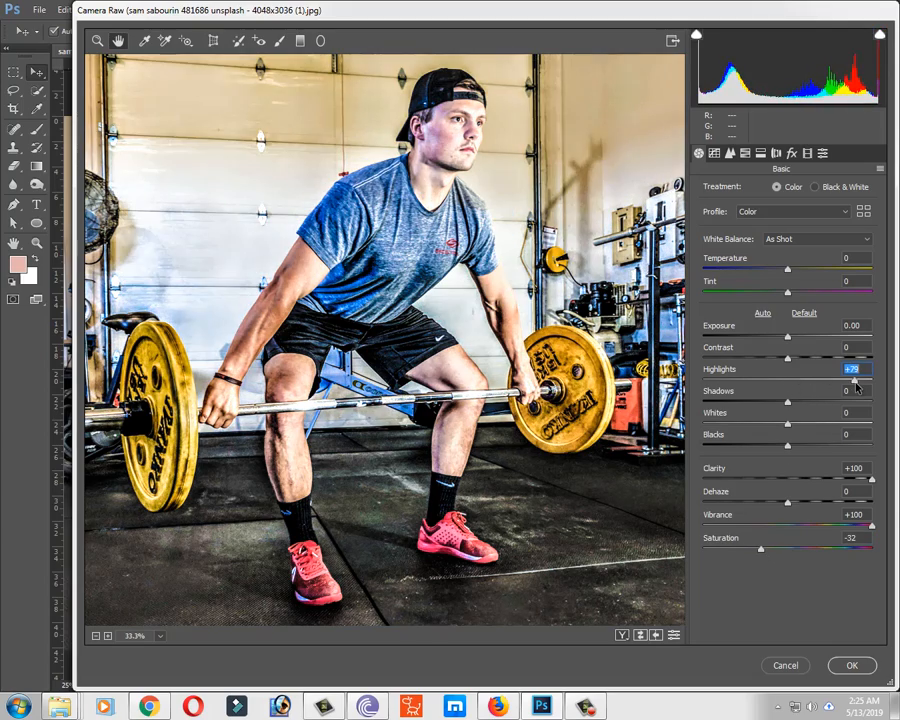
left_click_drag(852, 380, 844, 380)
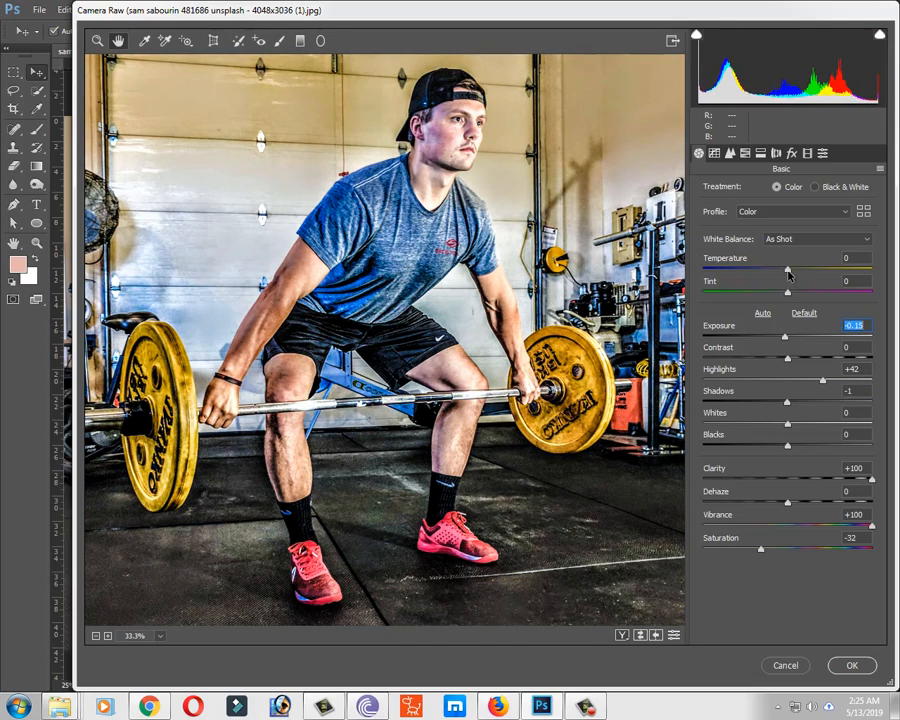
Nudge Temperature slightly cooler then near neutral, and swing Tint toward magenta and back near neutral
left_click_drag(788, 270, 768, 270)
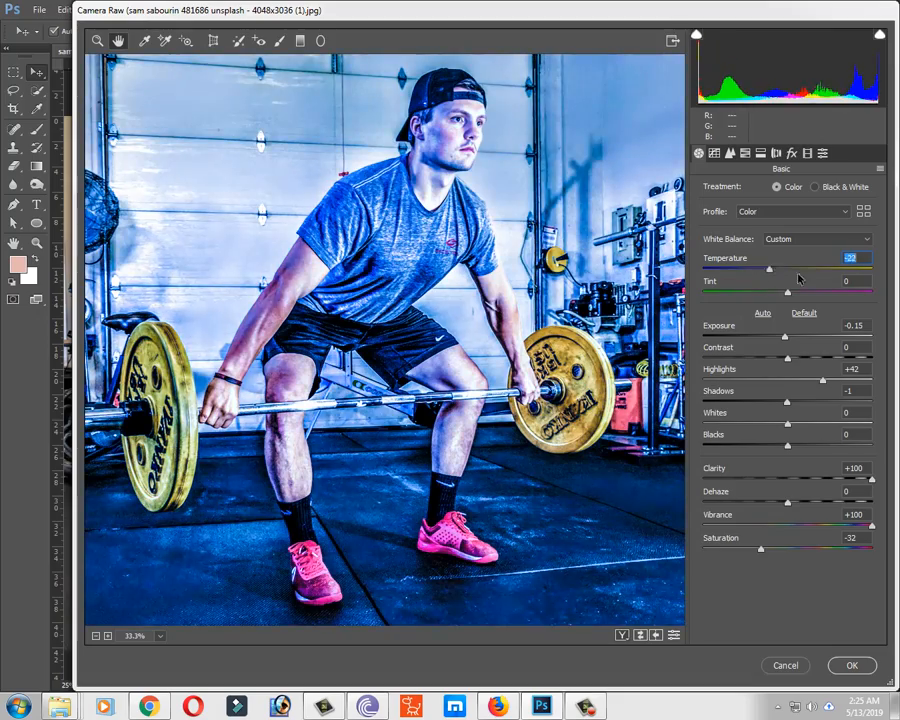
left_click_drag(770, 268, 788, 268)
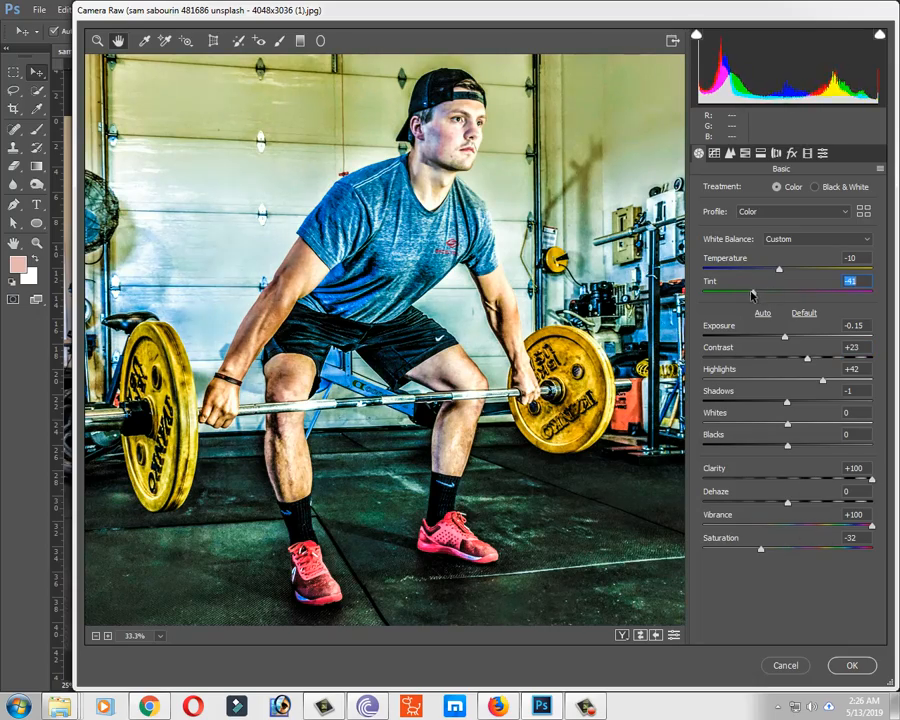
left_click_drag(752, 292, 872, 292)
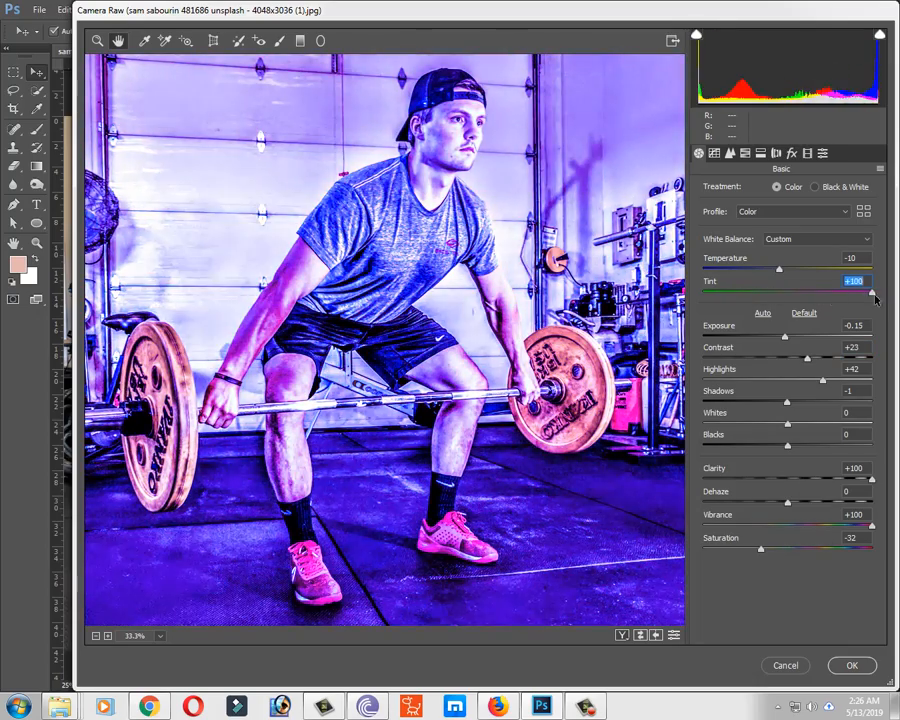
left_click_drag(872, 292, 778, 292)
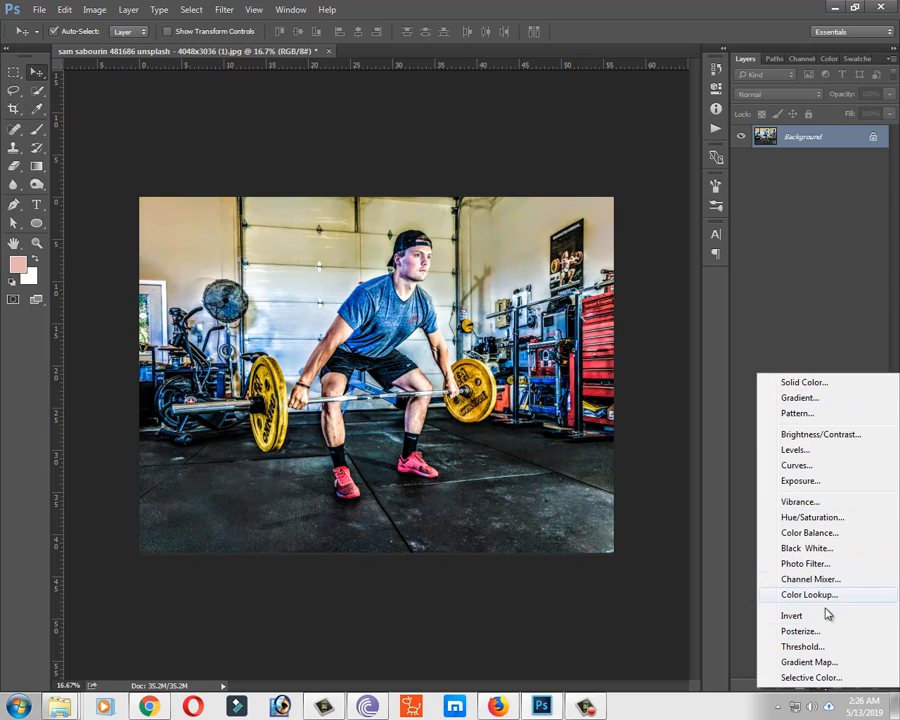
Add a Gradient fill layer from the Layers panel and bring up its gradient for editing
left_click(800, 396)
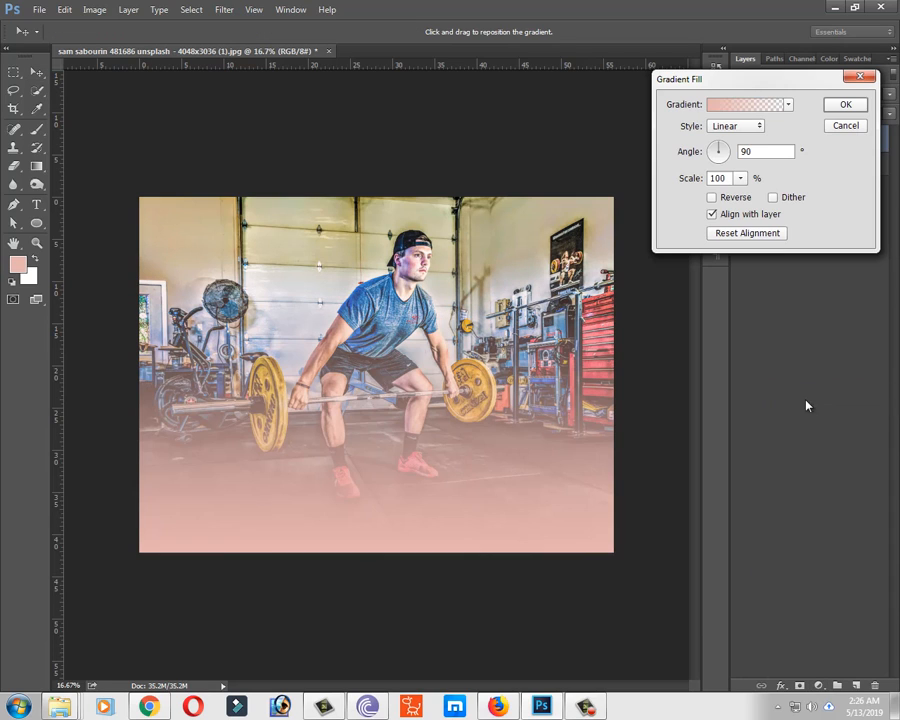
left_click(800, 240)
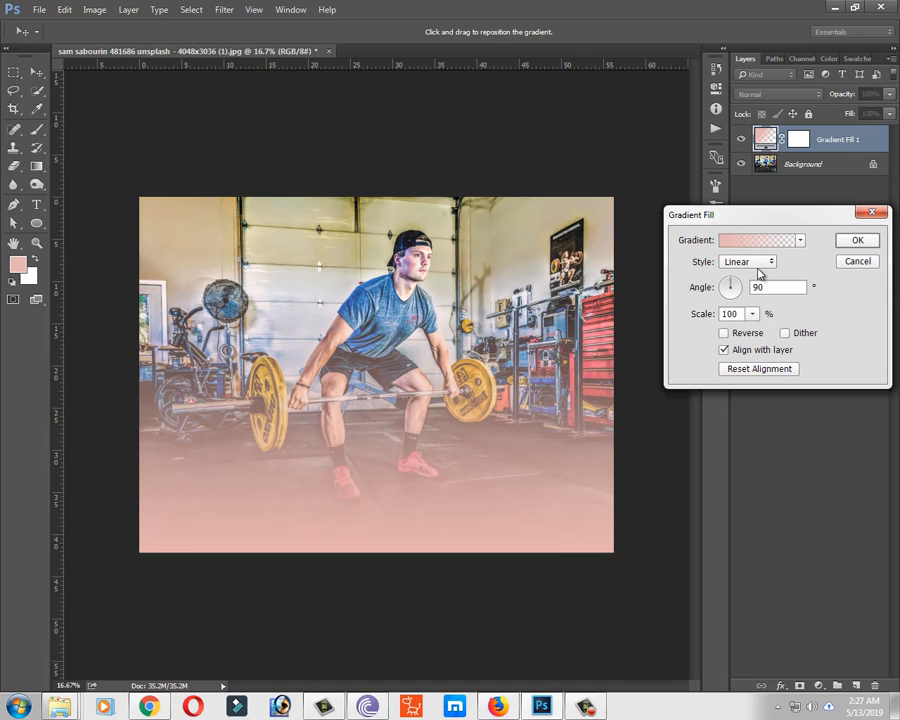
left_click(800, 240)
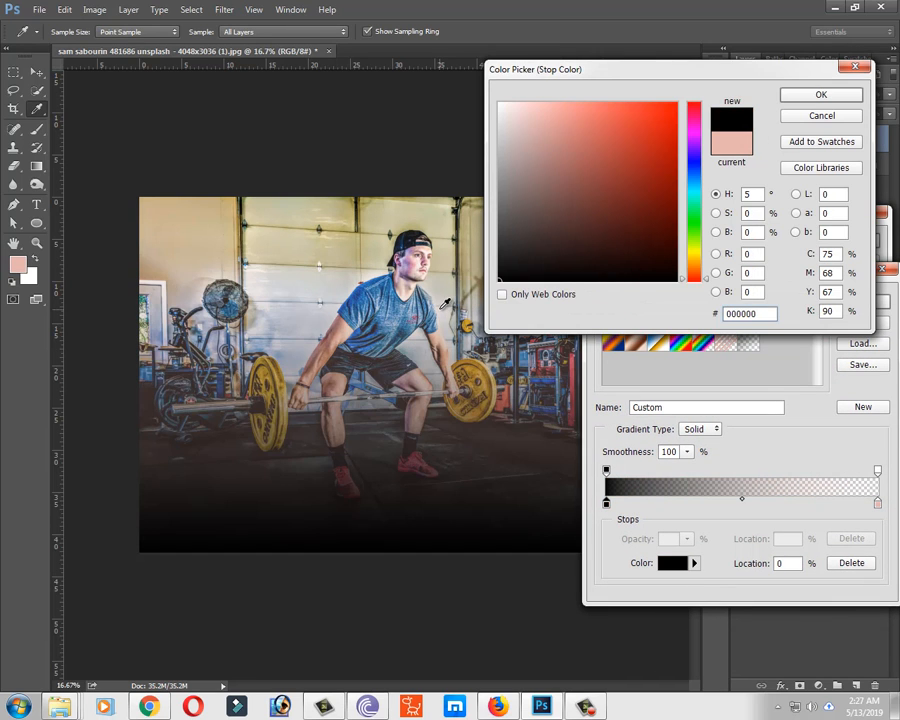
Set the gradient's colour stop to black so it fades black to transparent, and confirm the gradient
left_click(822, 94)
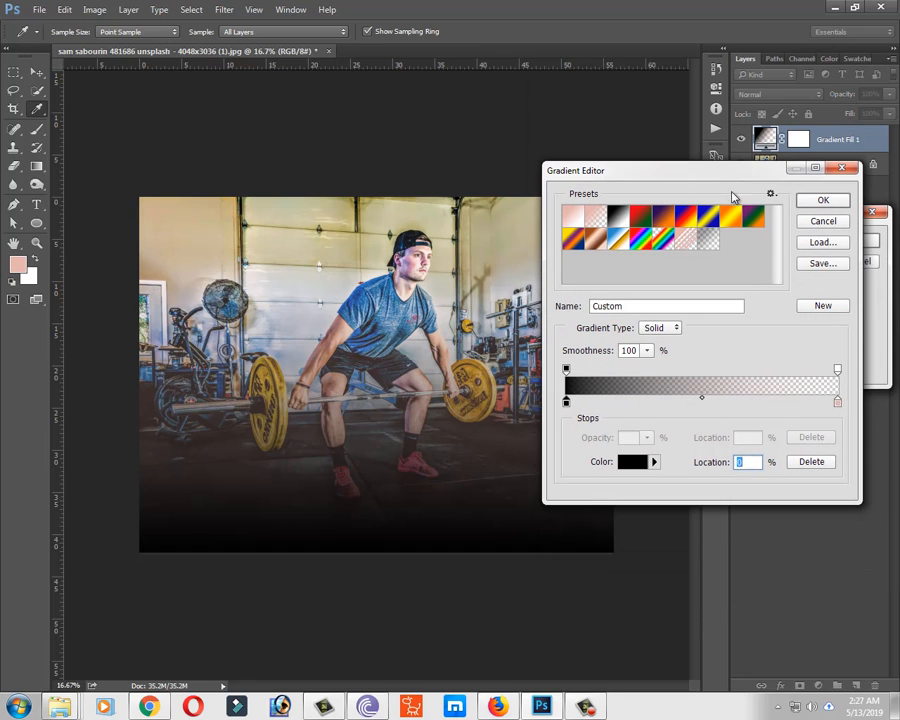
left_click(624, 462)
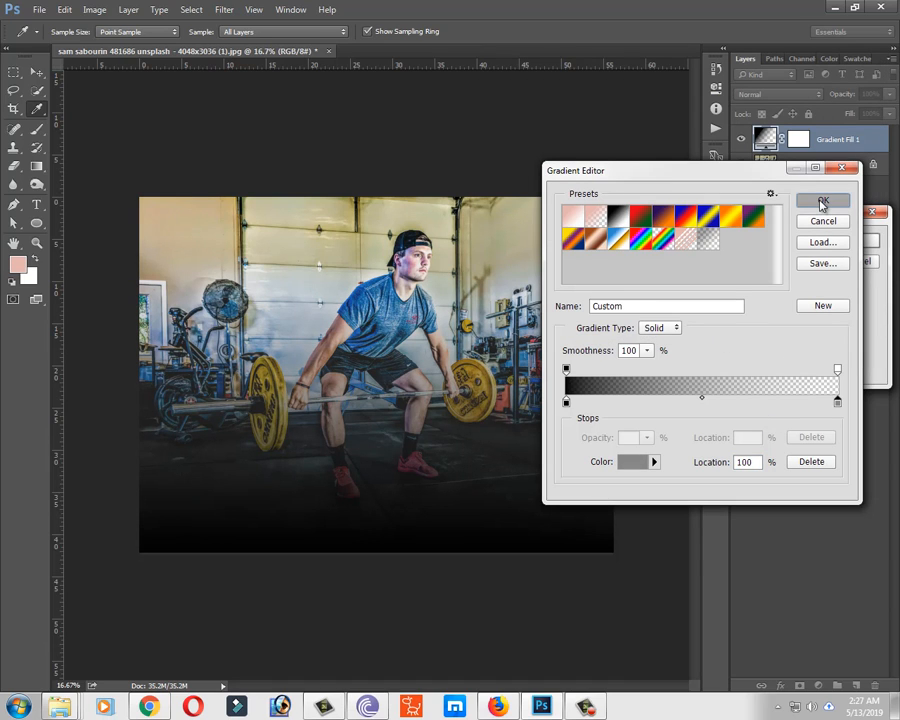
left_click(820, 200)
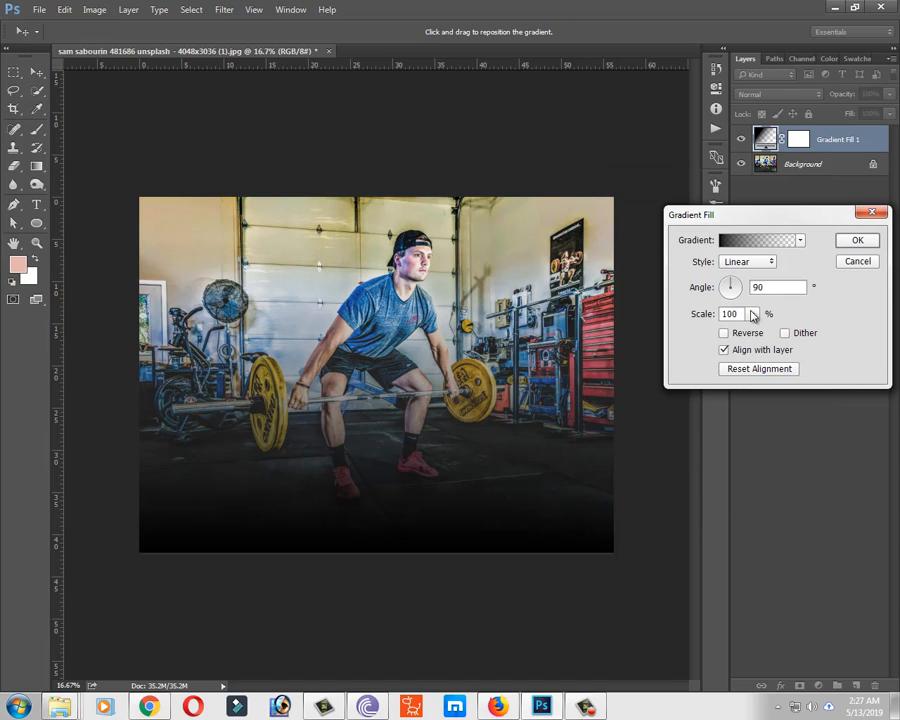
Switch the gradient Style to Radial and tune its Scale so the vignette darkens the photo's edges
left_click(748, 260)
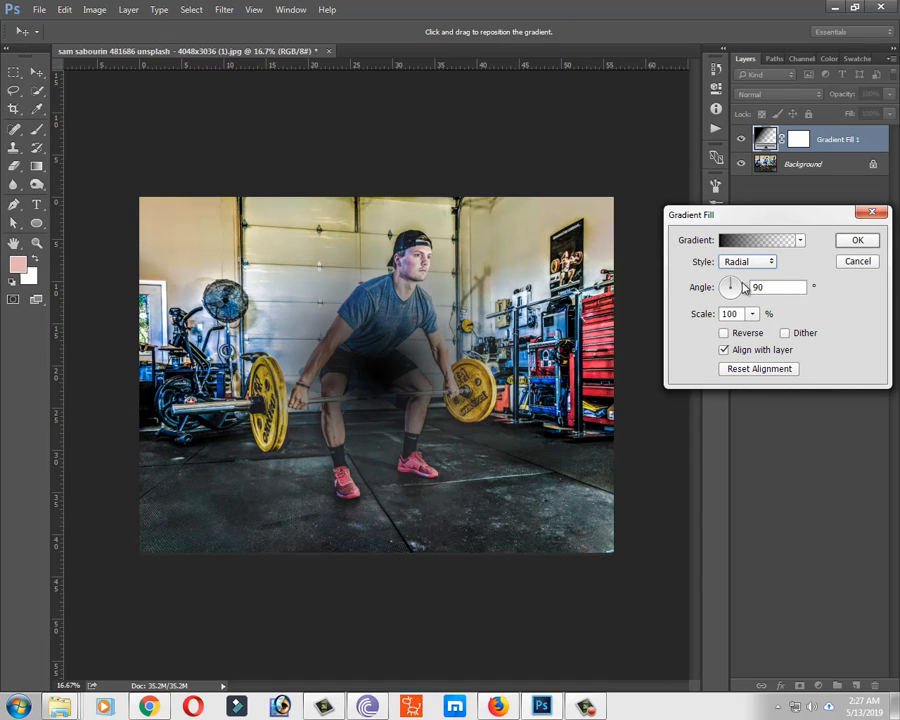
left_click(724, 332)
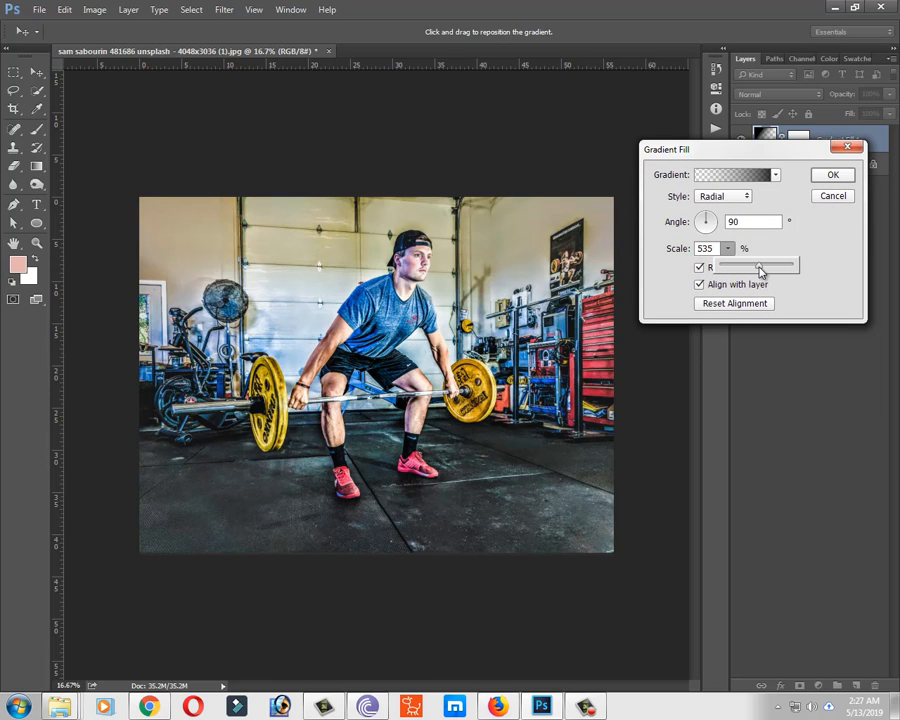
left_click_drag(762, 266, 736, 266)
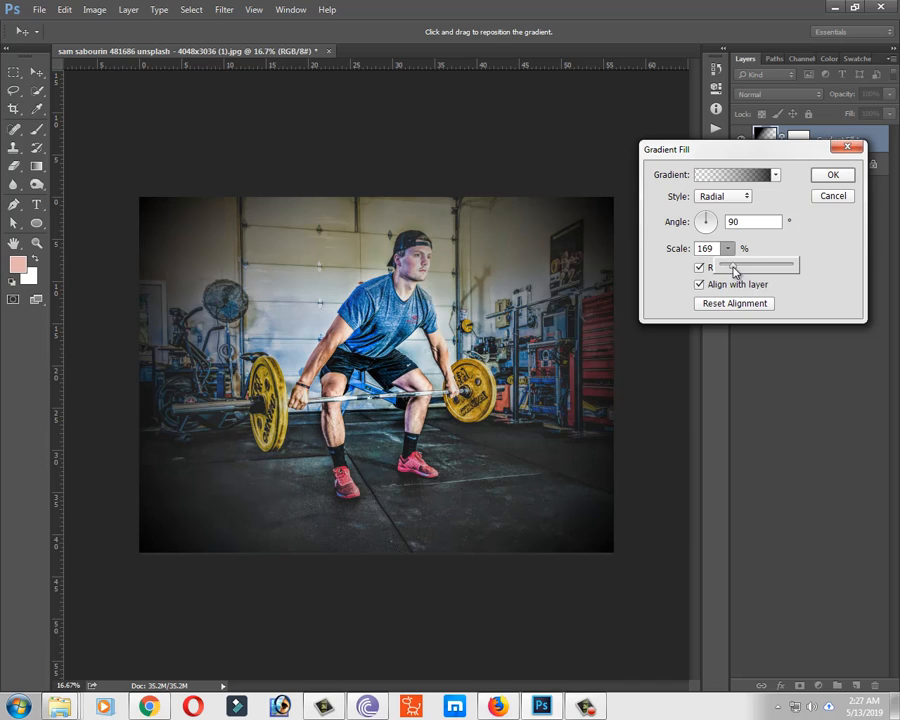
left_click_drag(744, 264, 732, 264)
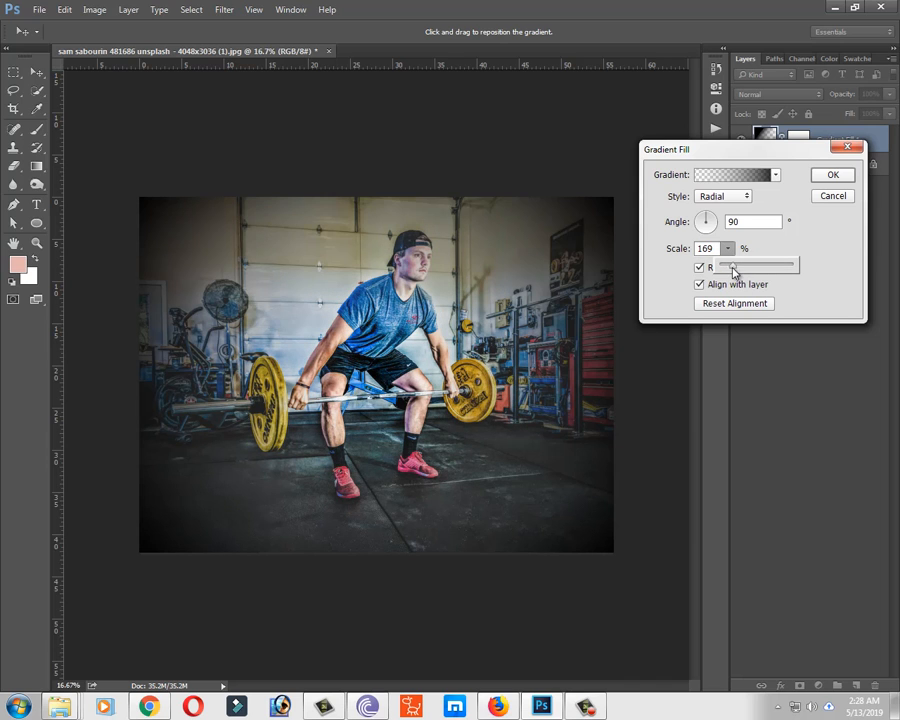
left_click_drag(732, 264, 744, 264)
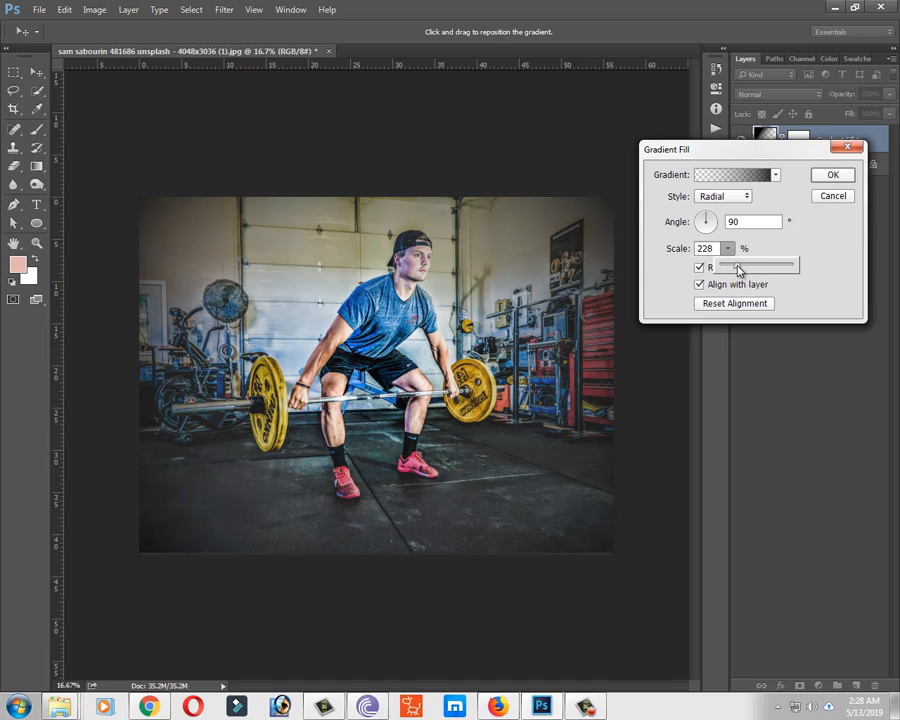
left_click_drag(738, 264, 734, 264)
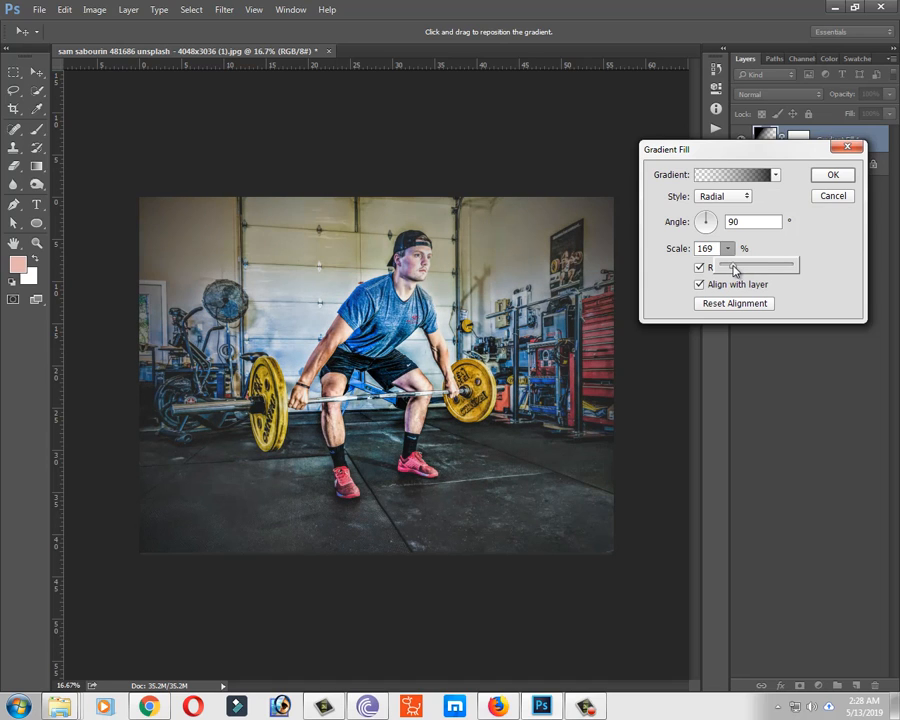
left_click_drag(732, 264, 748, 264)
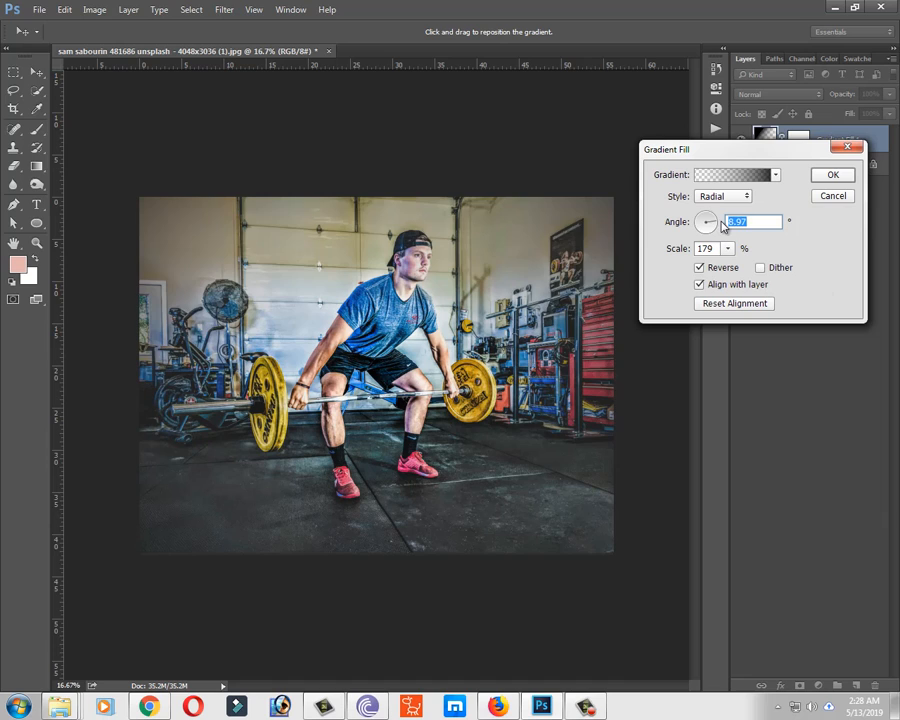
Enter 0 for the Angle, glance at the gradient presets and apply the Gradient Fill vignette
type("0")
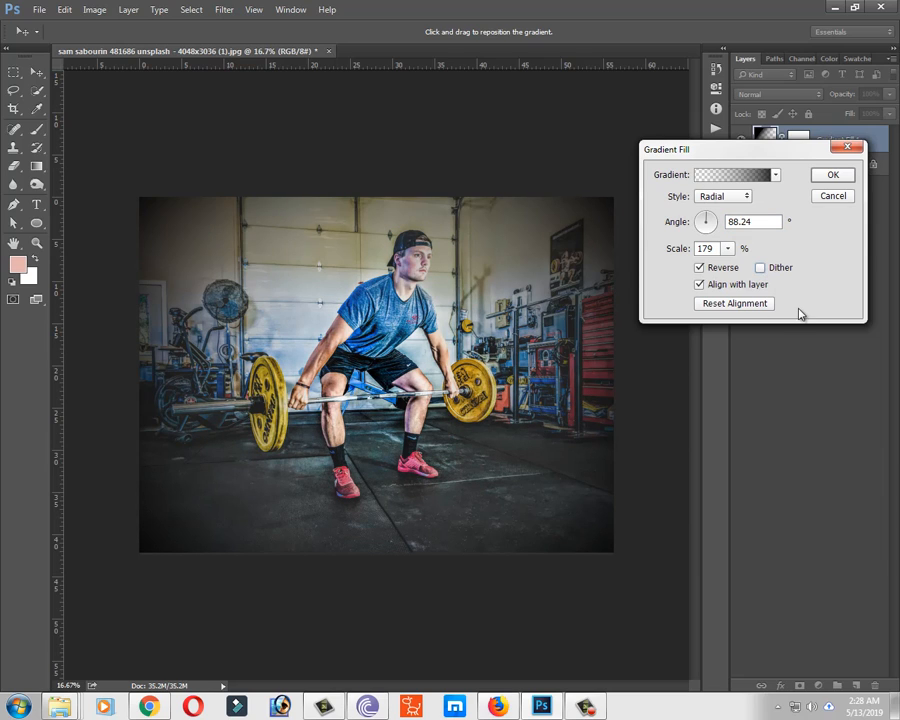
left_click(776, 174)
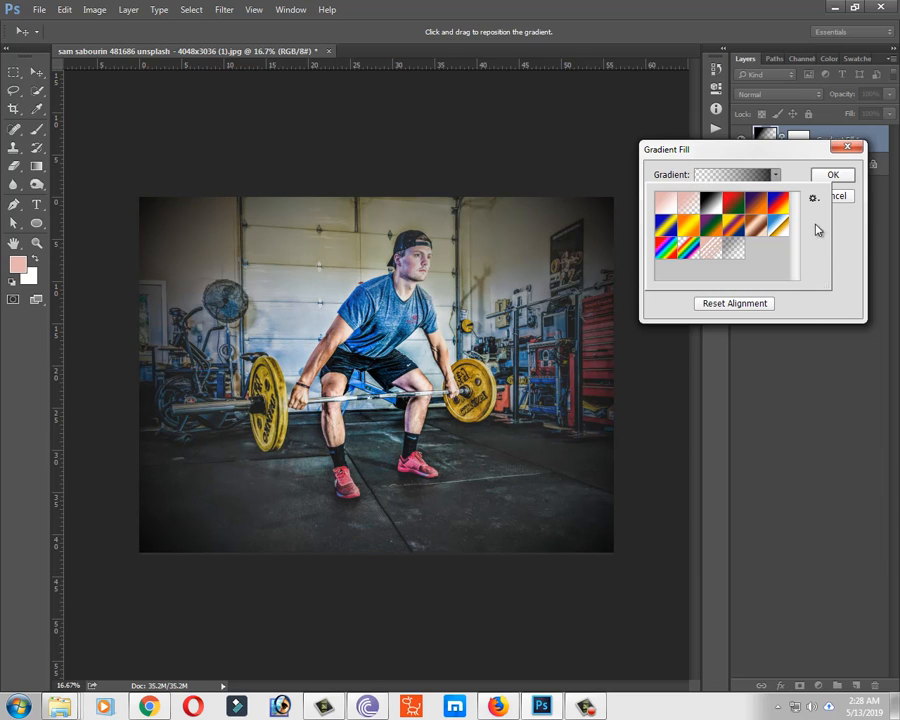
left_click(852, 174)
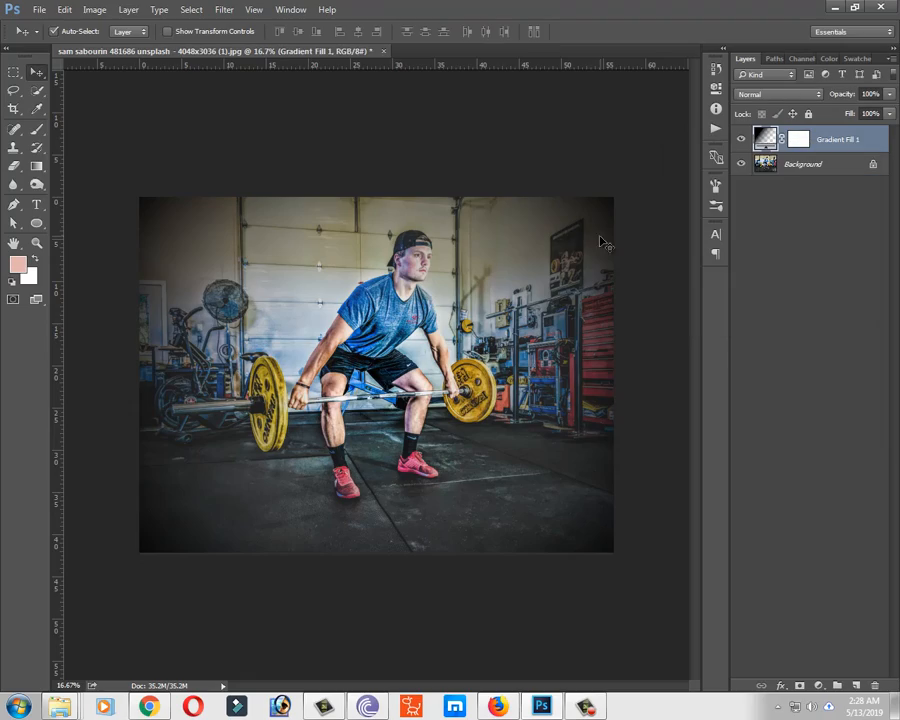